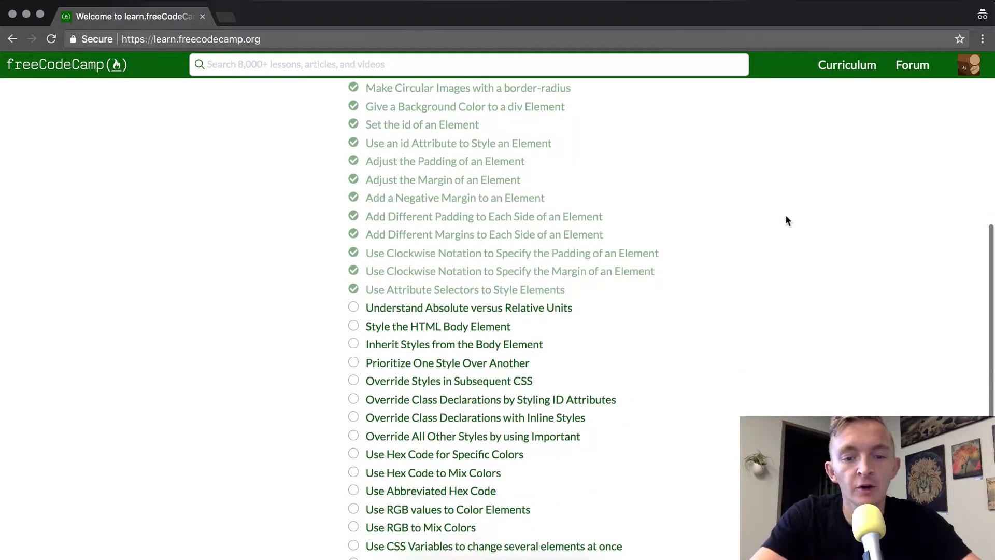
mouse_move(468, 307)
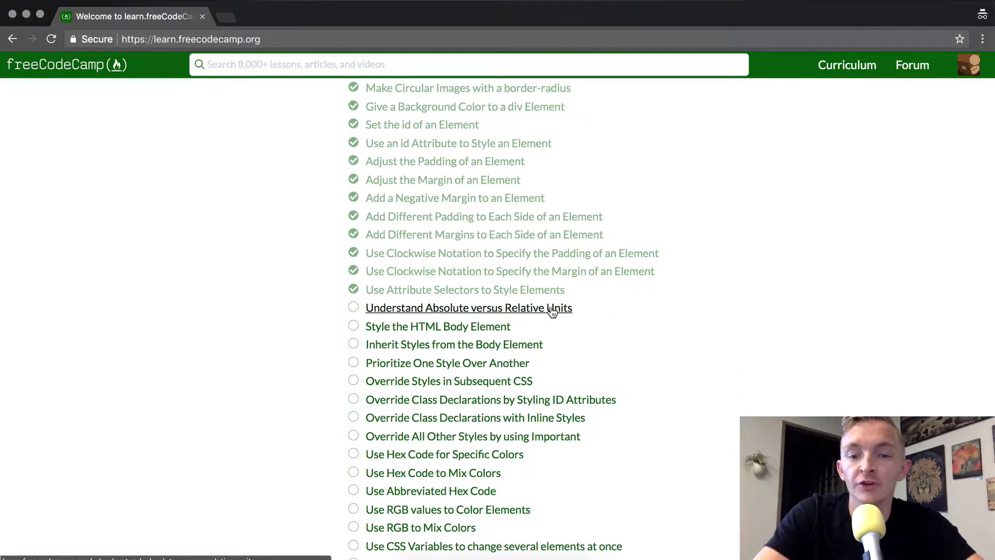
Open the 'Understand Absolute versus Relative Units' challenge from the curriculum list.
click(469, 308)
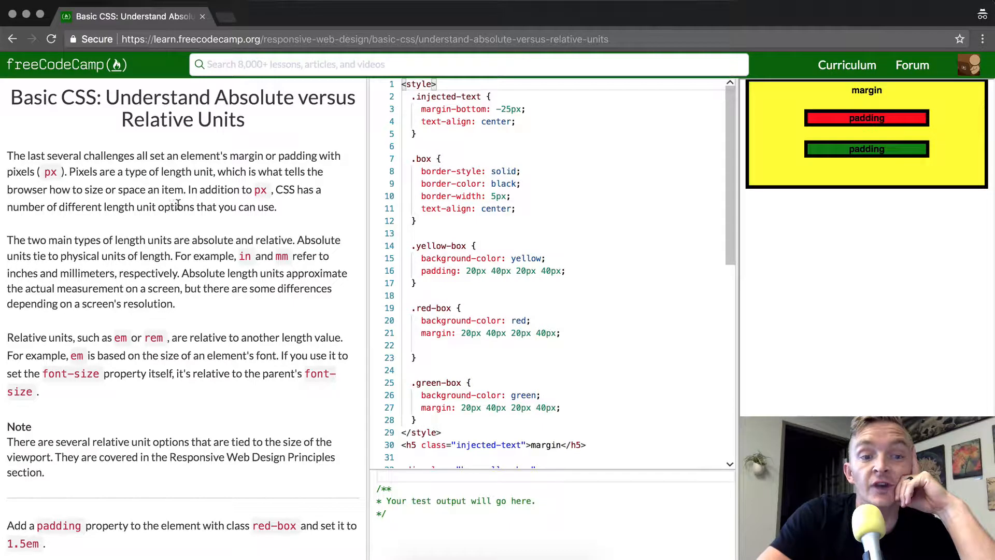
mouse_move(145, 243)
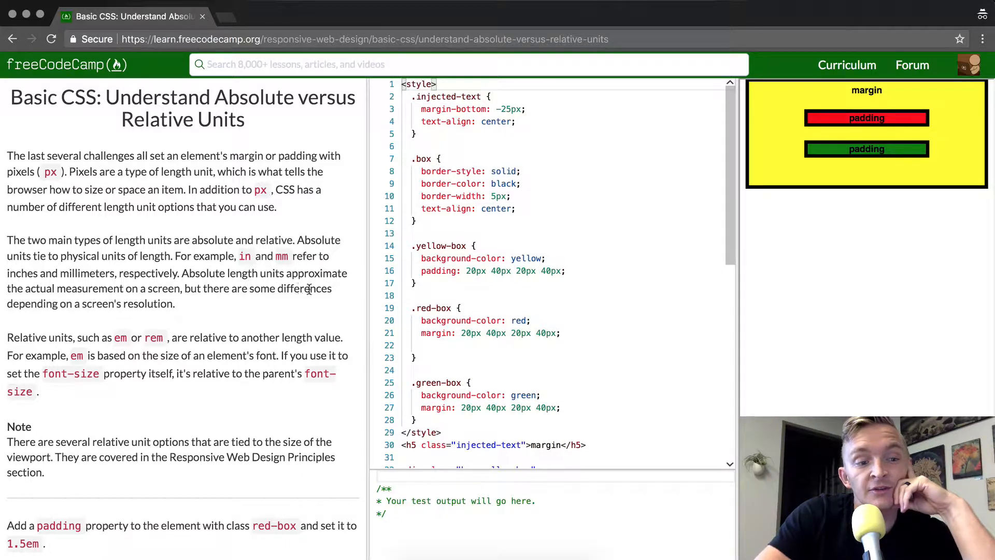
scroll(down, 3)
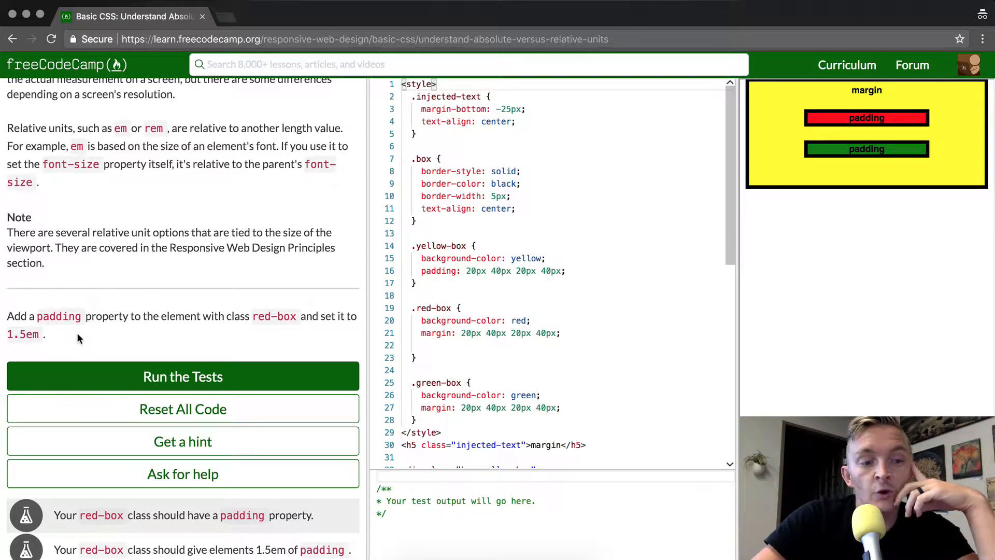
mouse_move(122, 329)
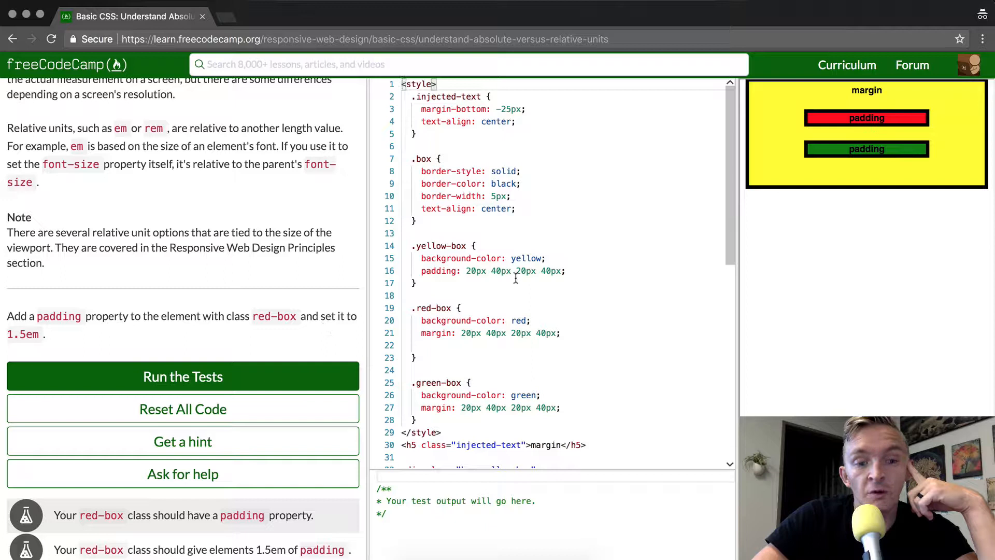
scroll(down, 3)
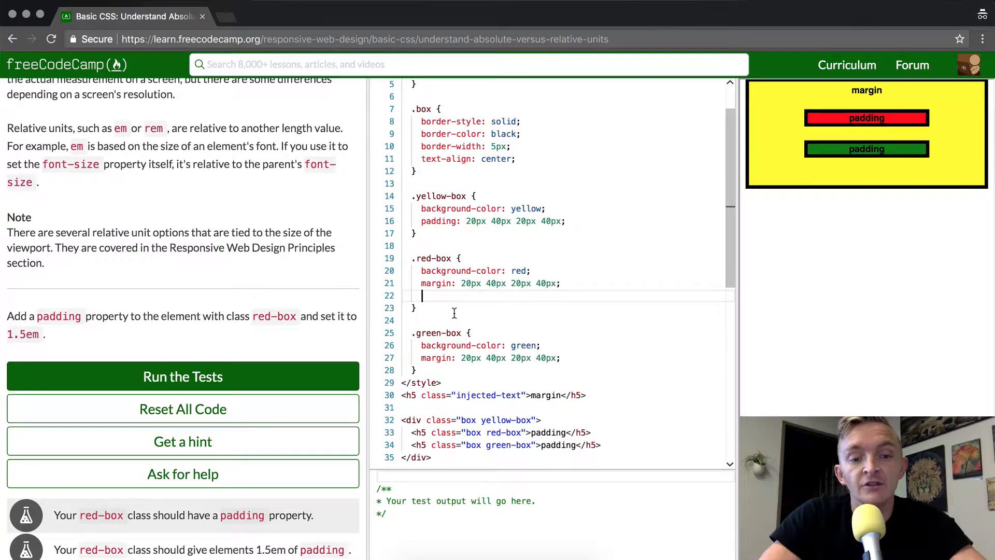
Add padding: 1.5em; inside the .red-box rule.
text(padding:)
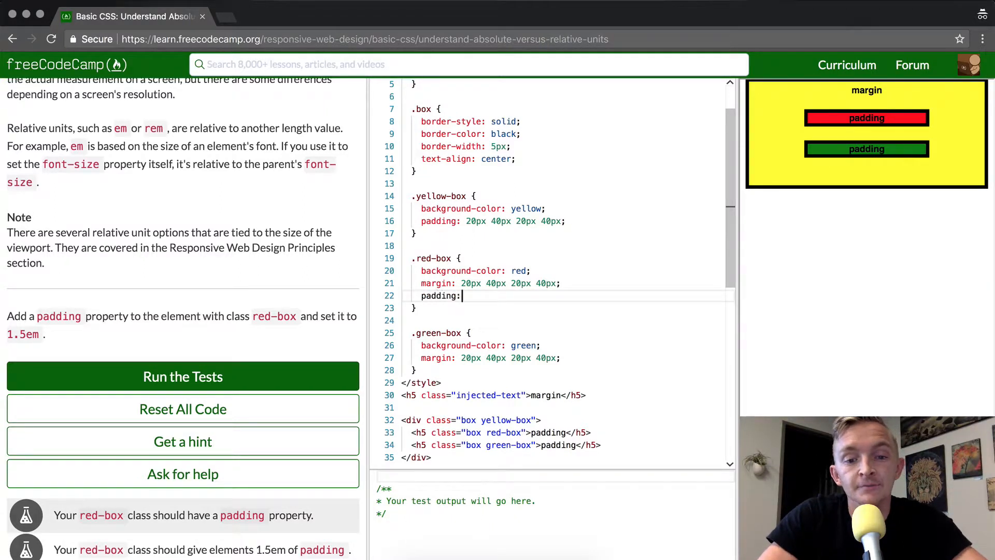
text(1.5em;)
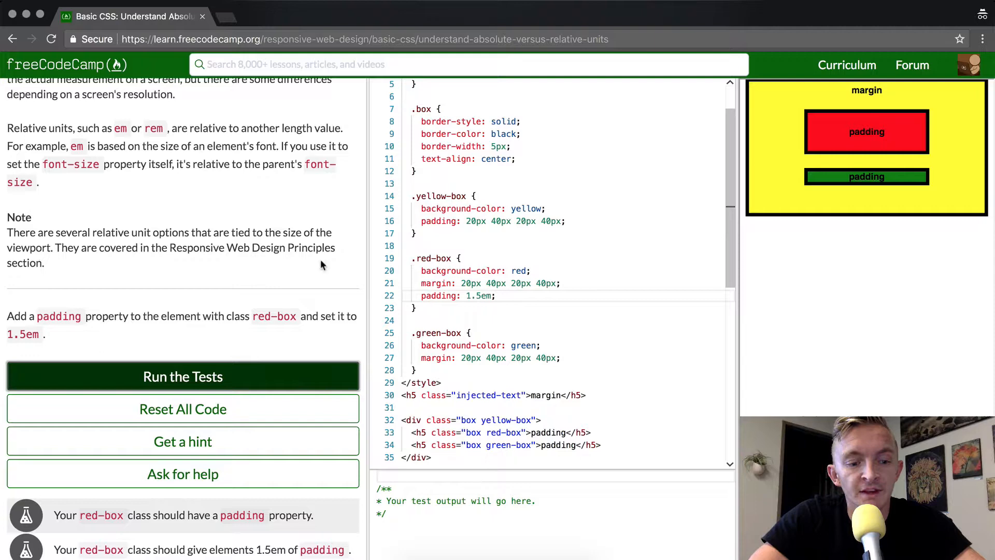
Run the tests so both pass and the success dialog appears.
click(182, 375)
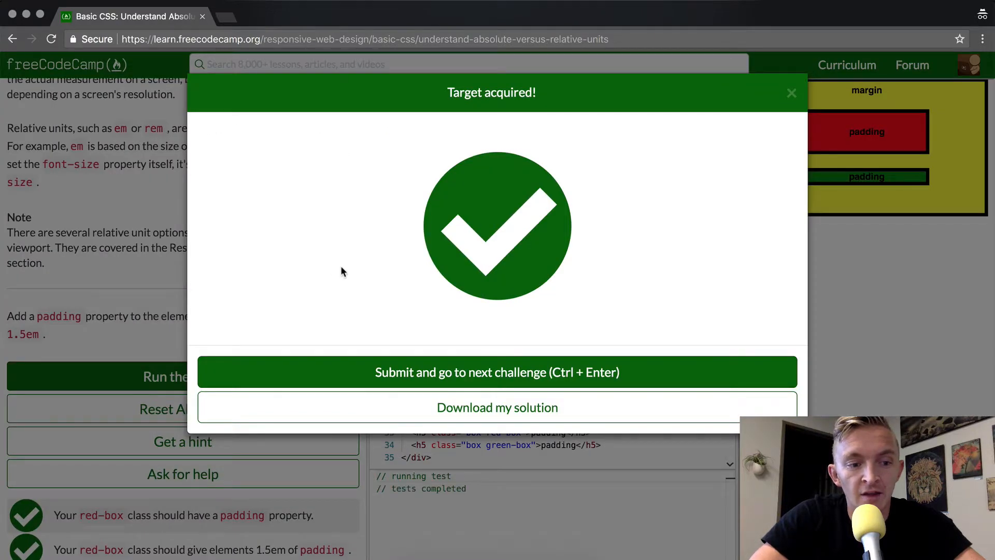
mouse_move(346, 272)
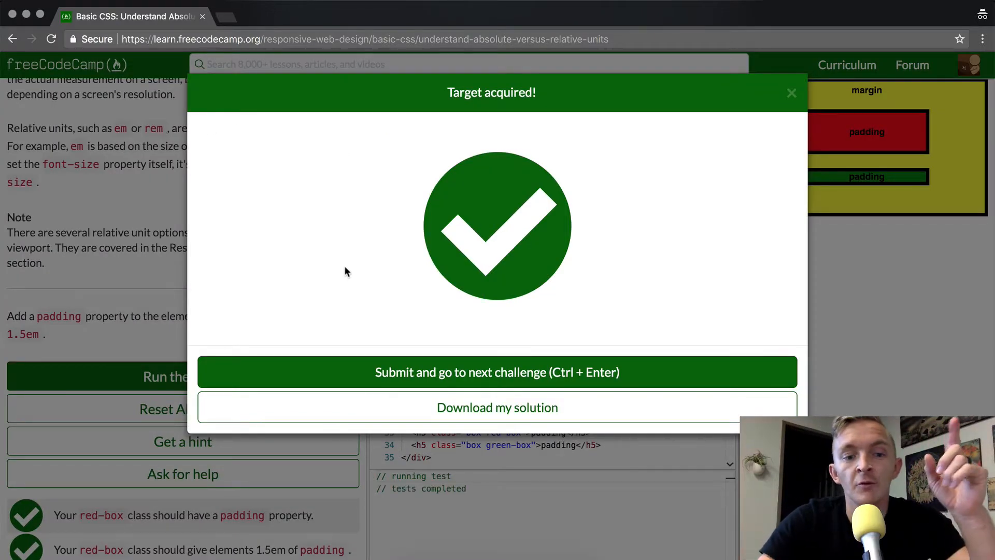